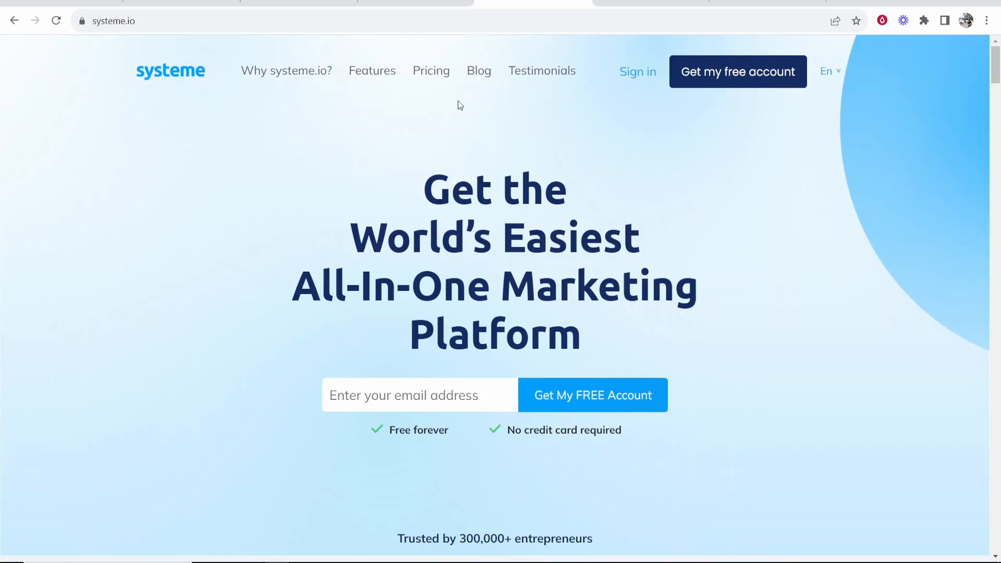
mouse_move(350, 149)
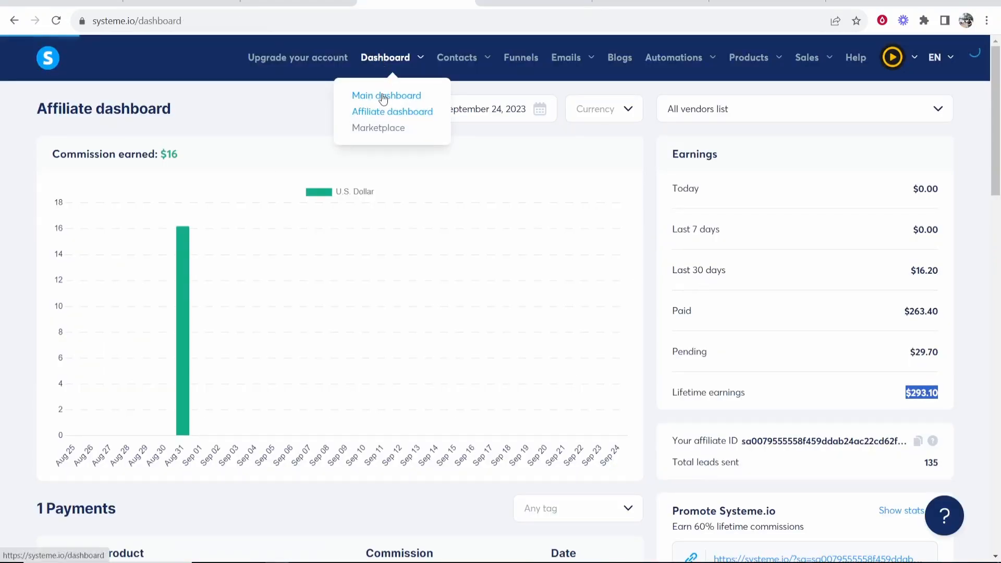
Open the Main dashboard with new leads and live updates, then bring up the dashboard pages list.
click(386, 95)
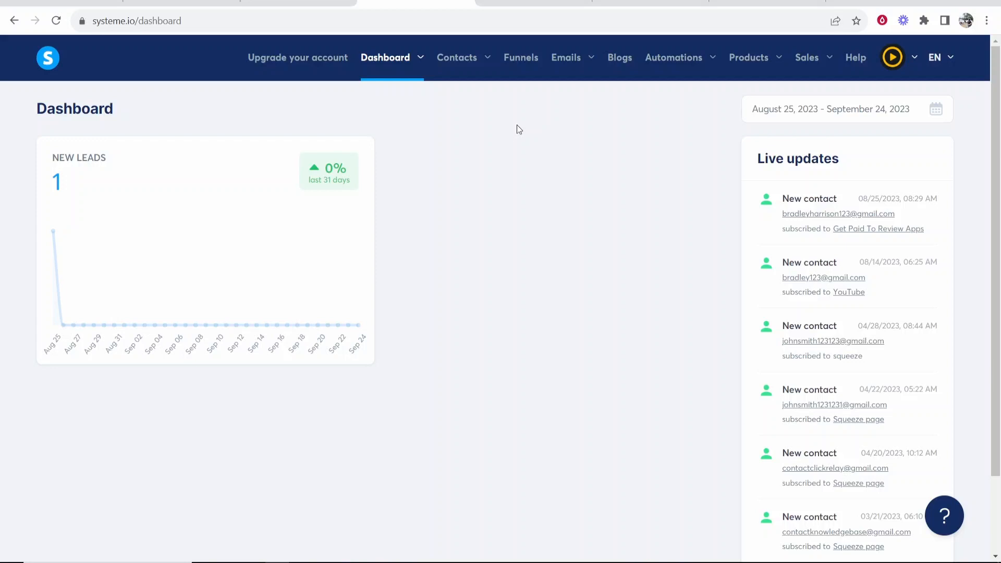
click(385, 57)
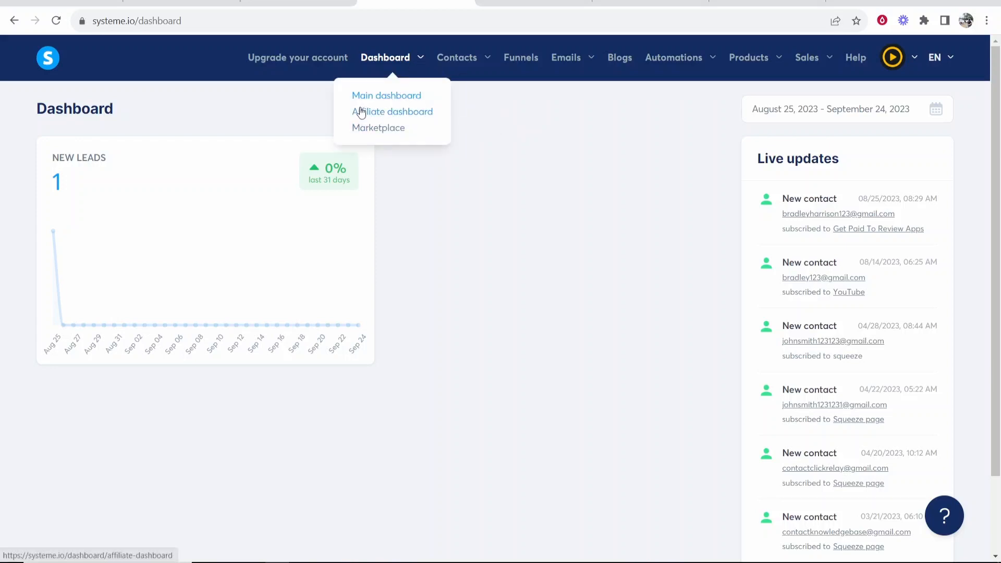
On the Affiliate dashboard, highlight commission, last-30-days and lifetime earnings, then scroll to Payments.
click(392, 111)
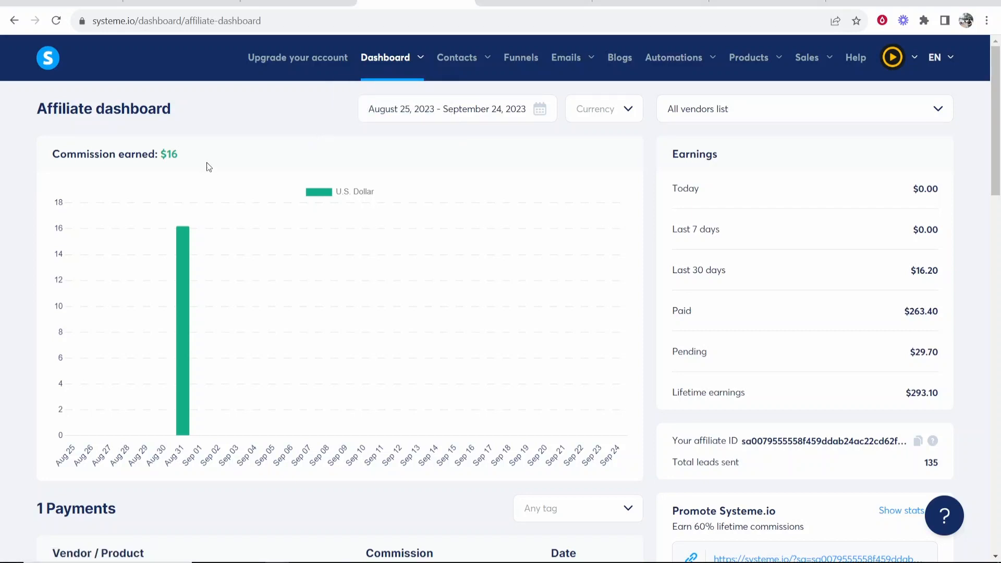
double_click(169, 154)
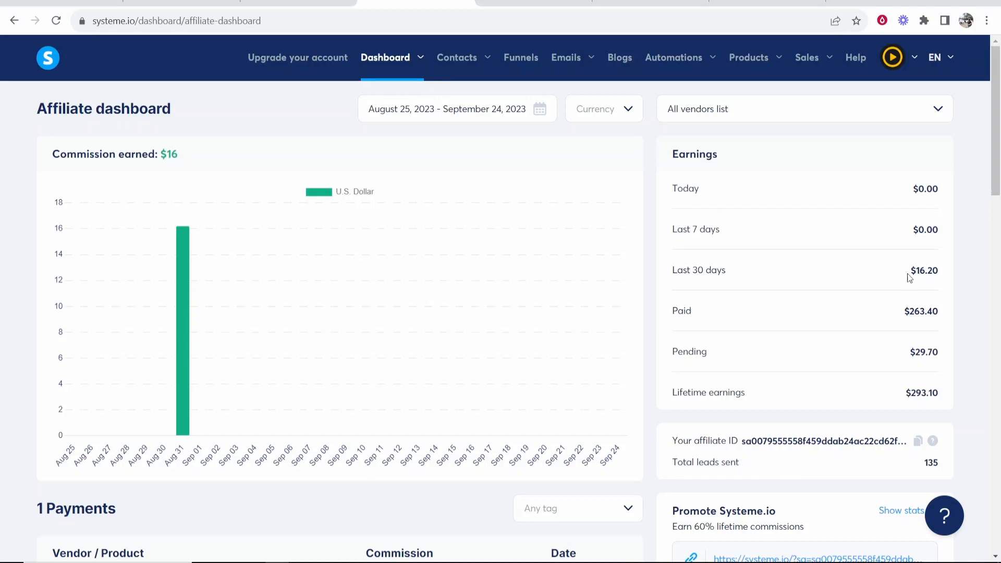
double_click(914, 311)
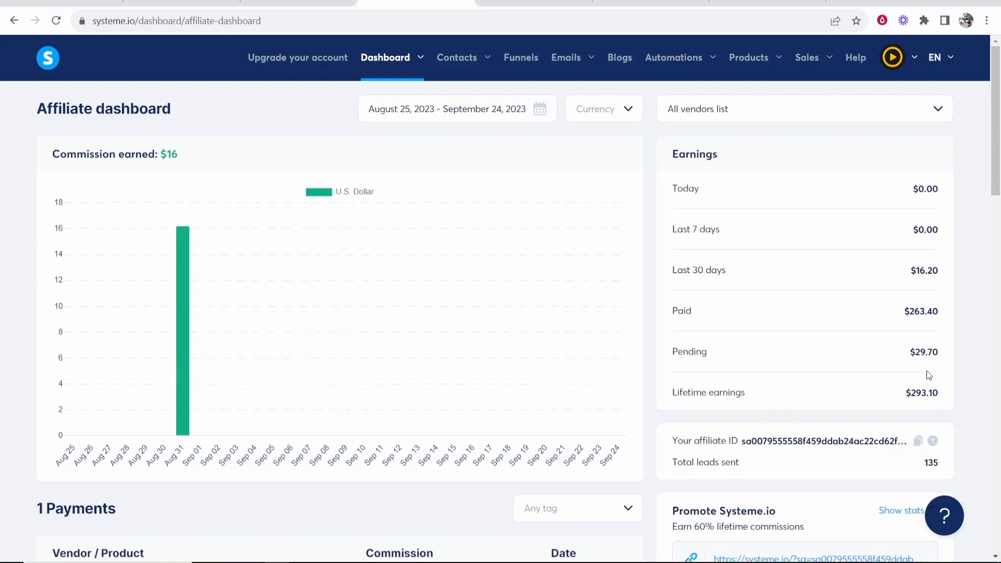
double_click(921, 393)
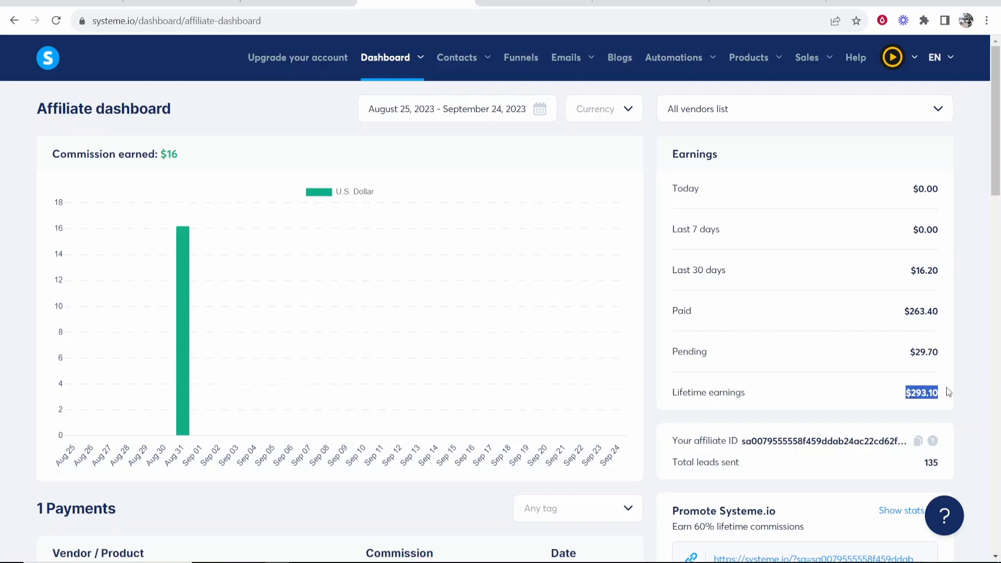
scroll(down, 3)
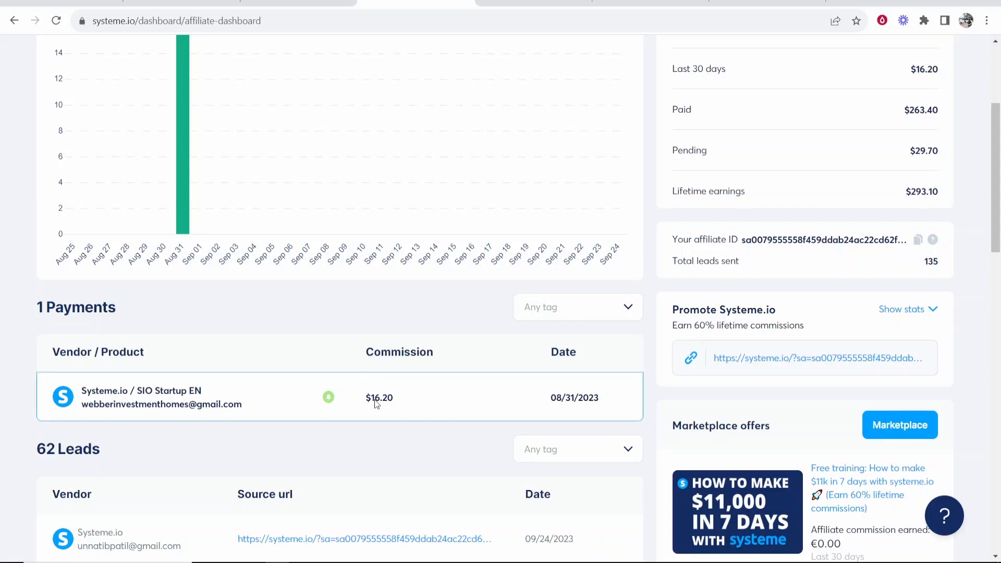
mouse_move(351, 337)
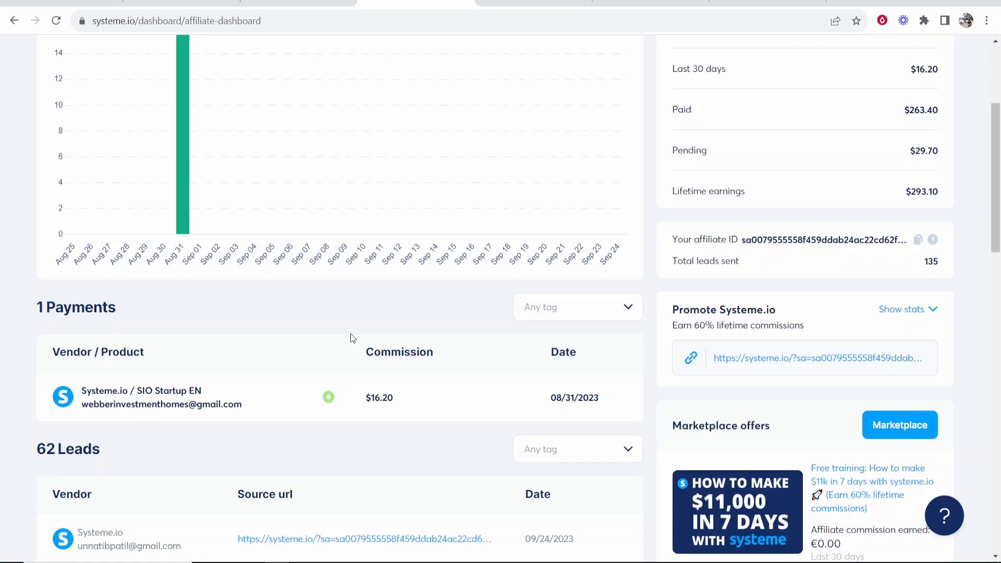
mouse_move(328, 397)
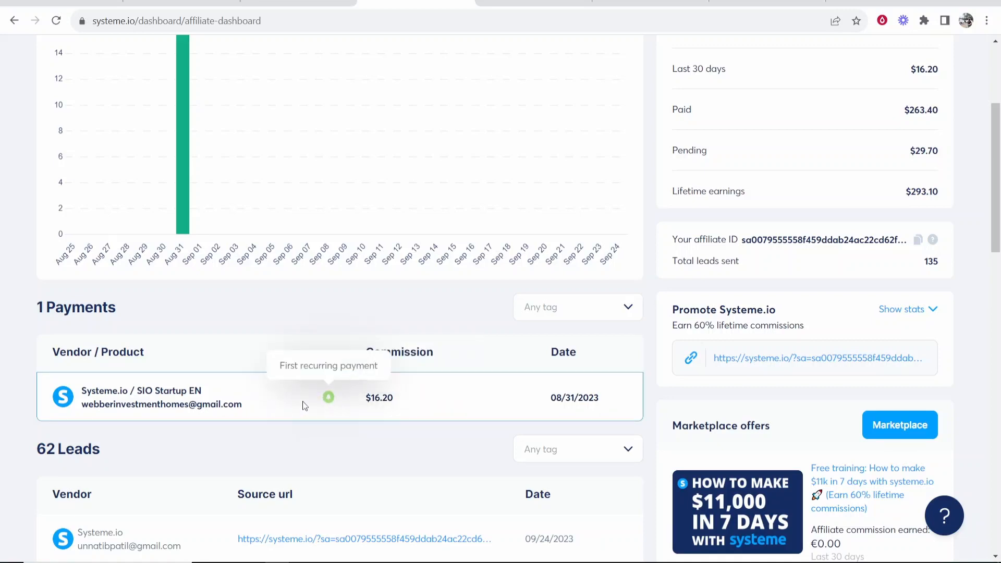
mouse_move(255, 396)
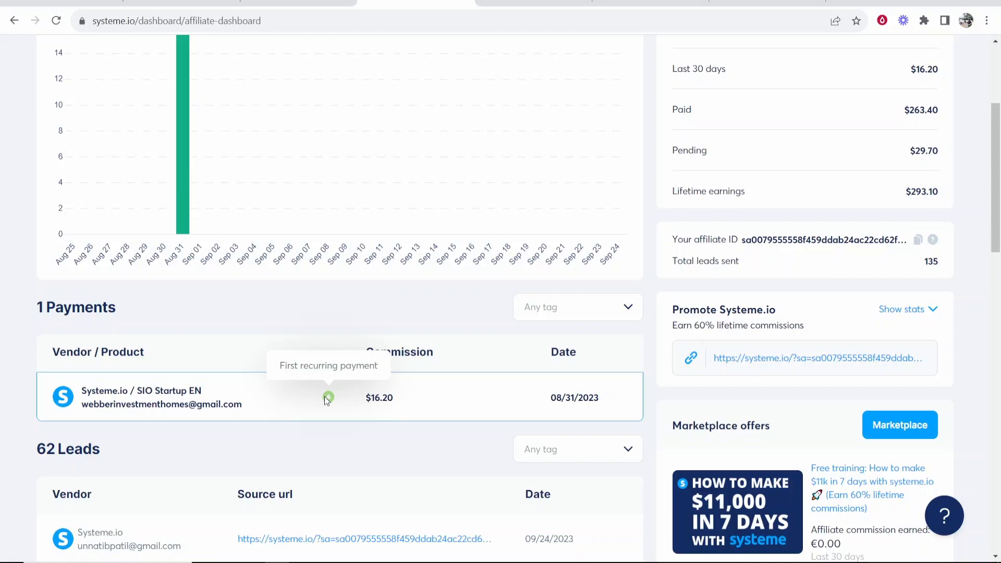
scroll(down, 3)
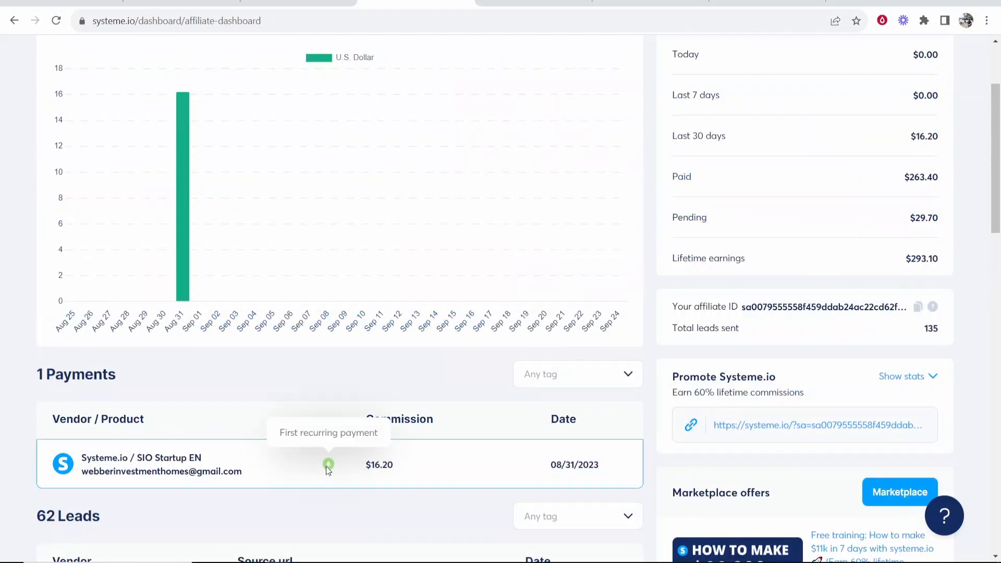
scroll(up, 3)
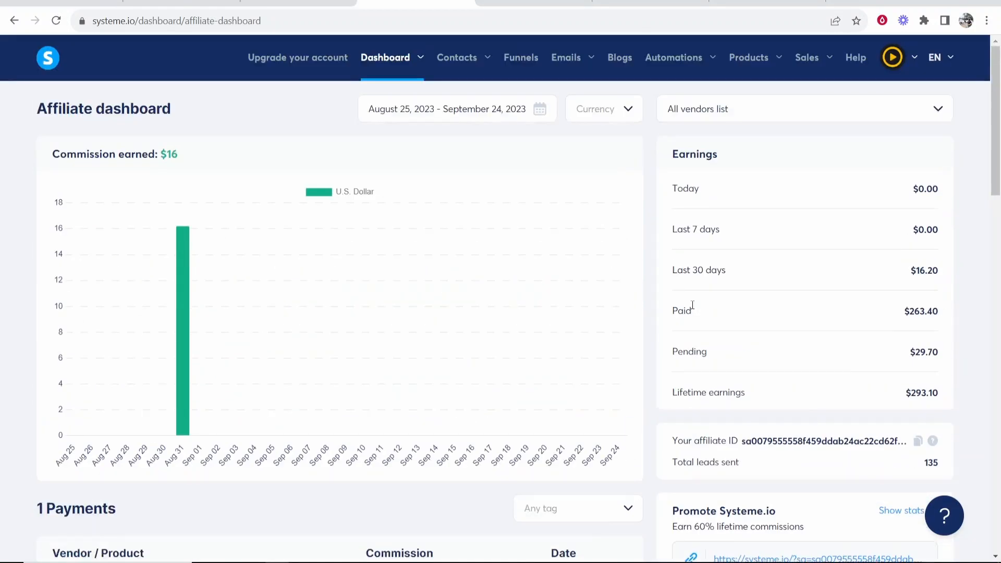
Copy the Promote Systeme.io affiliate link and try it in a new tab.
scroll(down, 3)
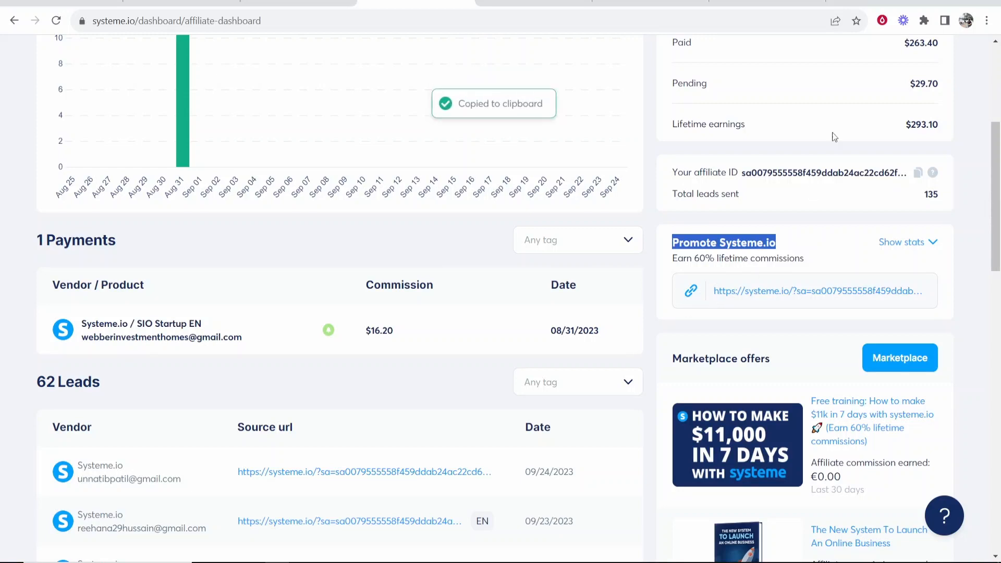
click(819, 291)
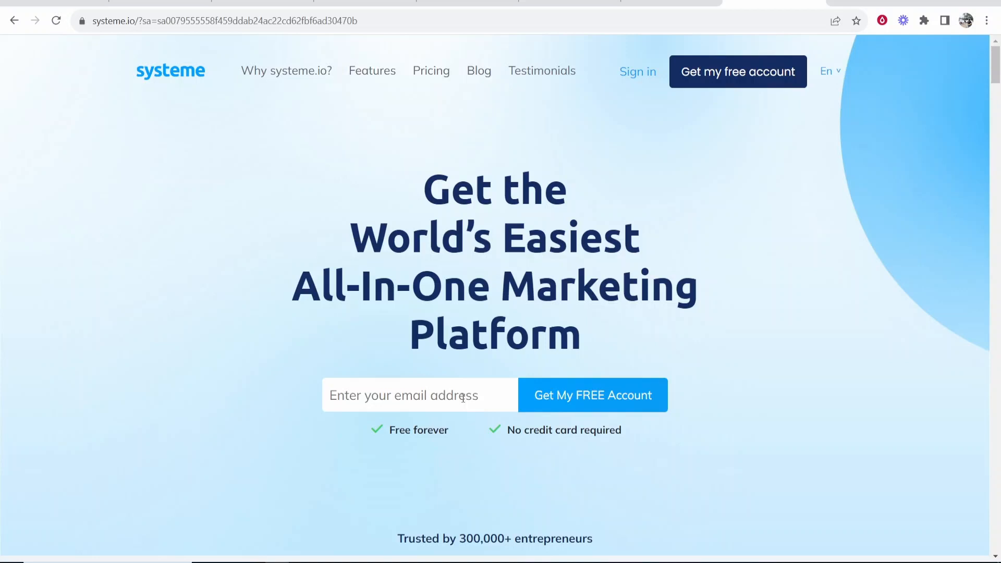
mouse_move(686, 10)
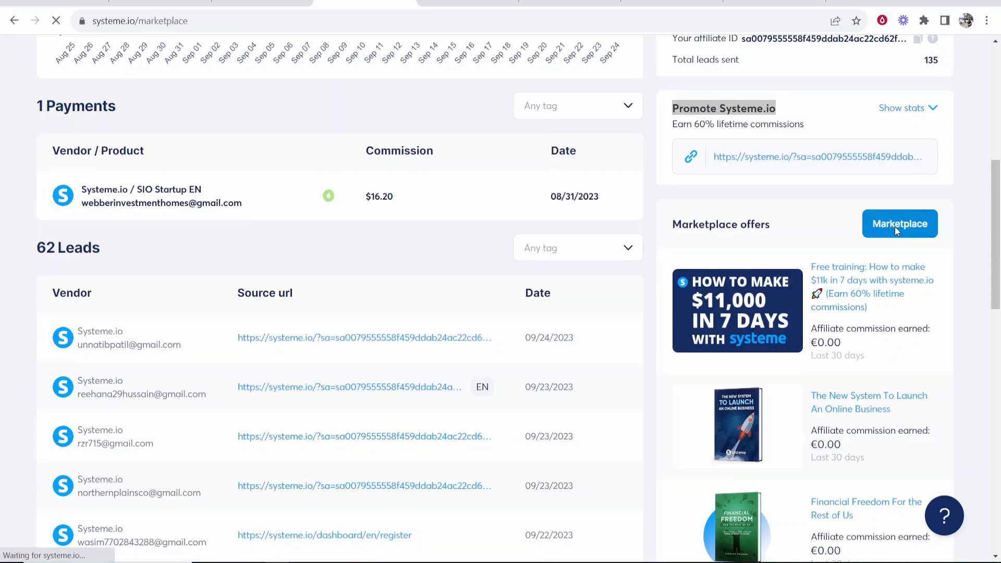
Open the Systeme.io program under Marketplace's Affiliate programs list.
click(899, 224)
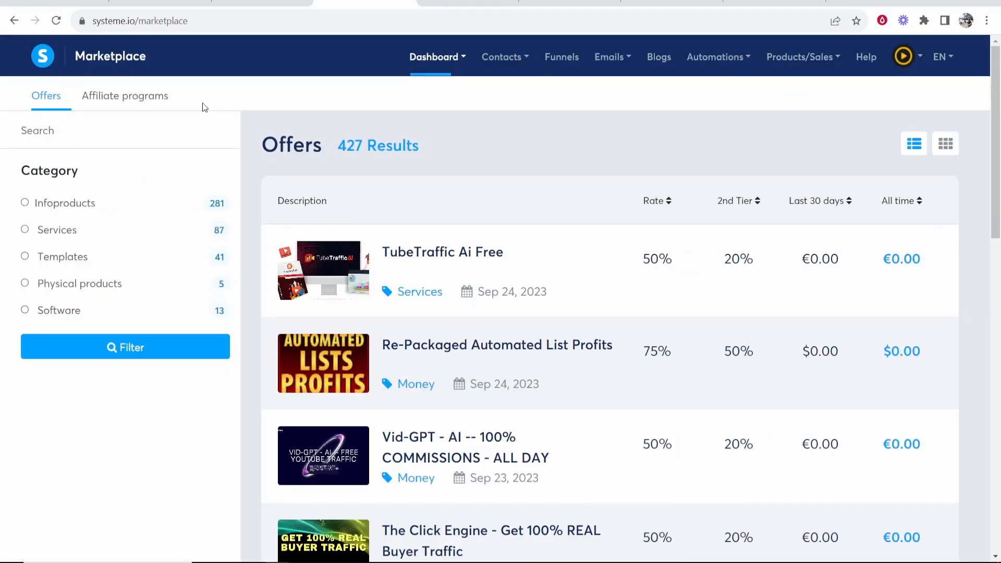
click(124, 96)
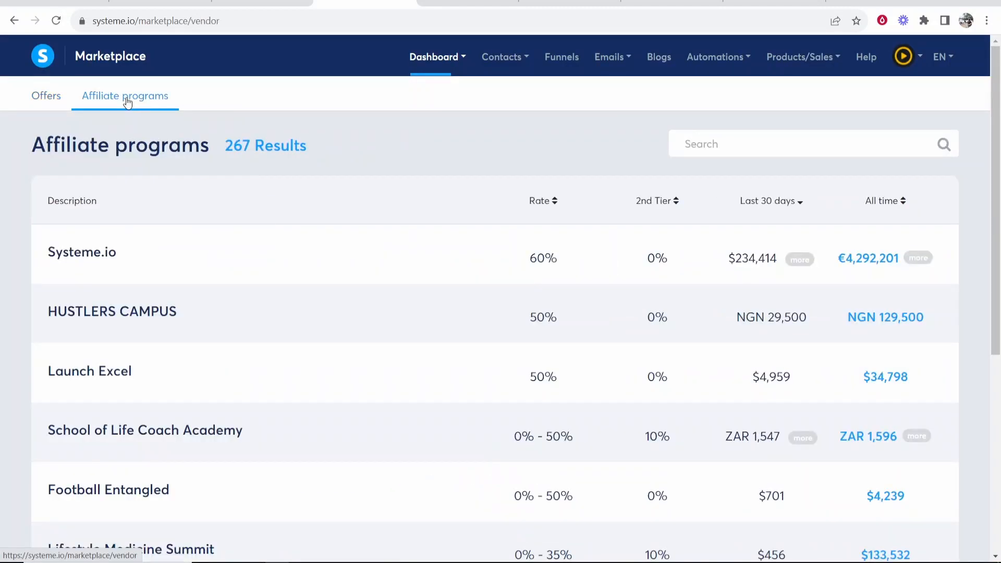
click(82, 251)
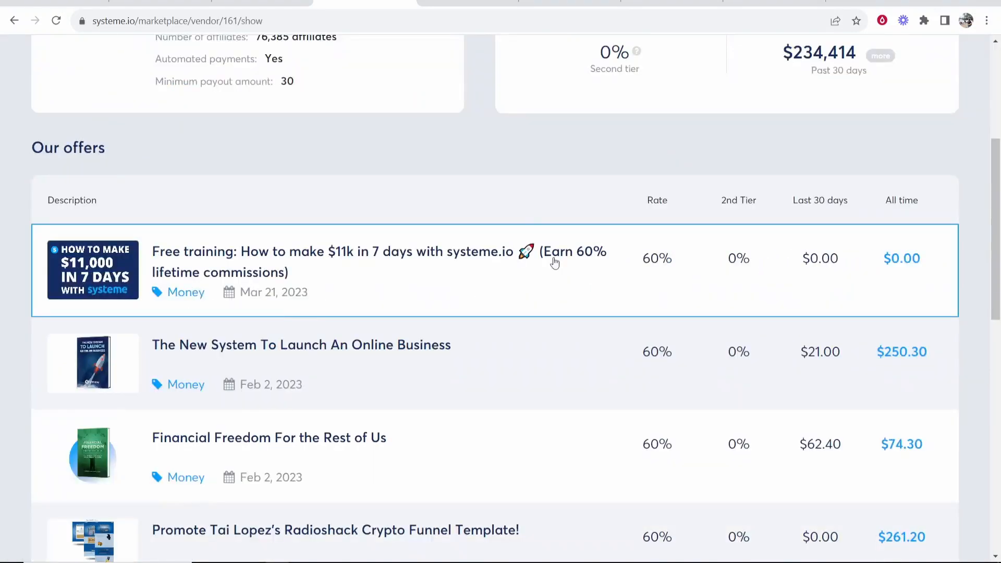
mouse_move(216, 280)
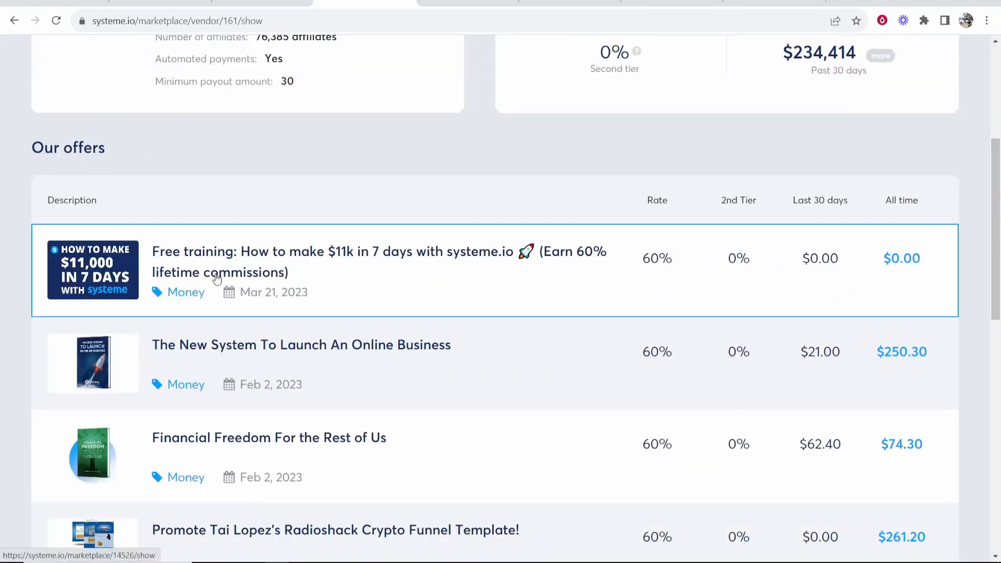
mouse_move(182, 265)
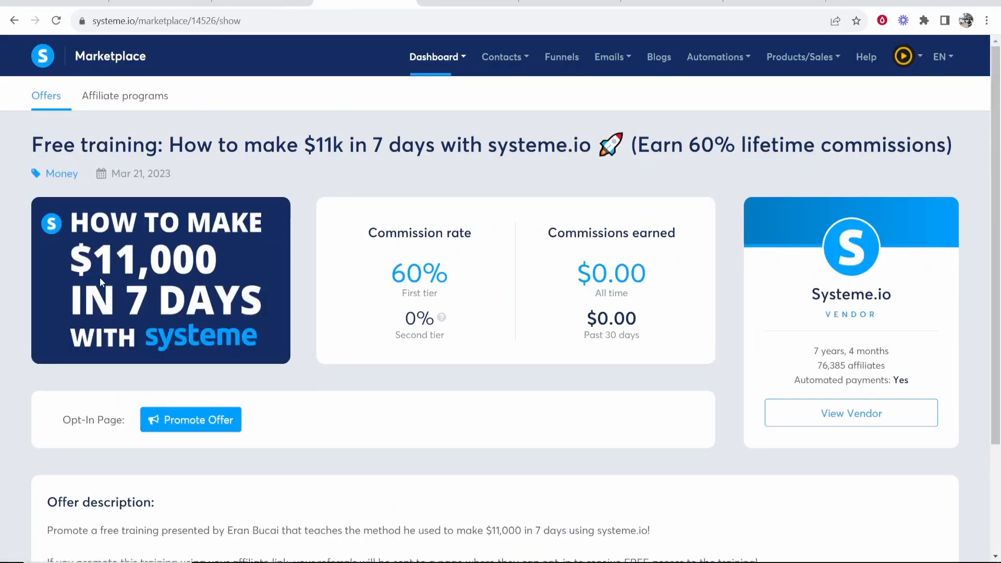
mouse_move(241, 277)
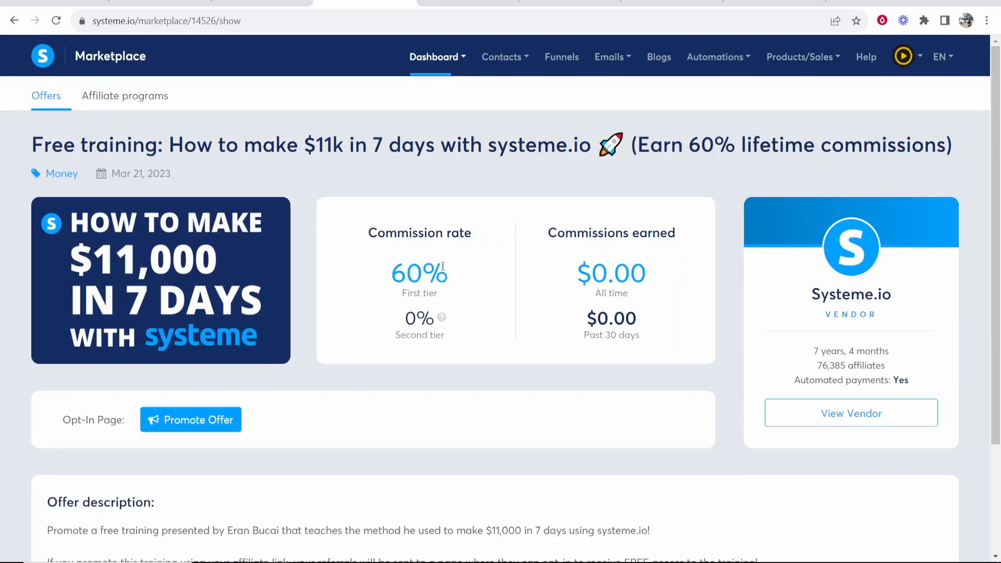
Read the free training offer description, highlighting the sentence about promoting with your affiliate link.
scroll(down, 3)
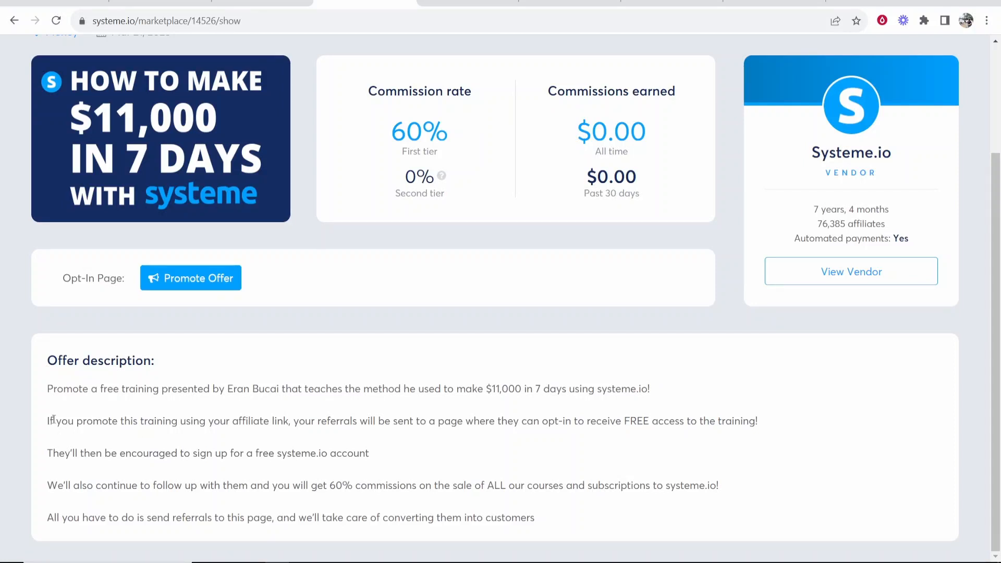
drag(48, 421, 296, 420)
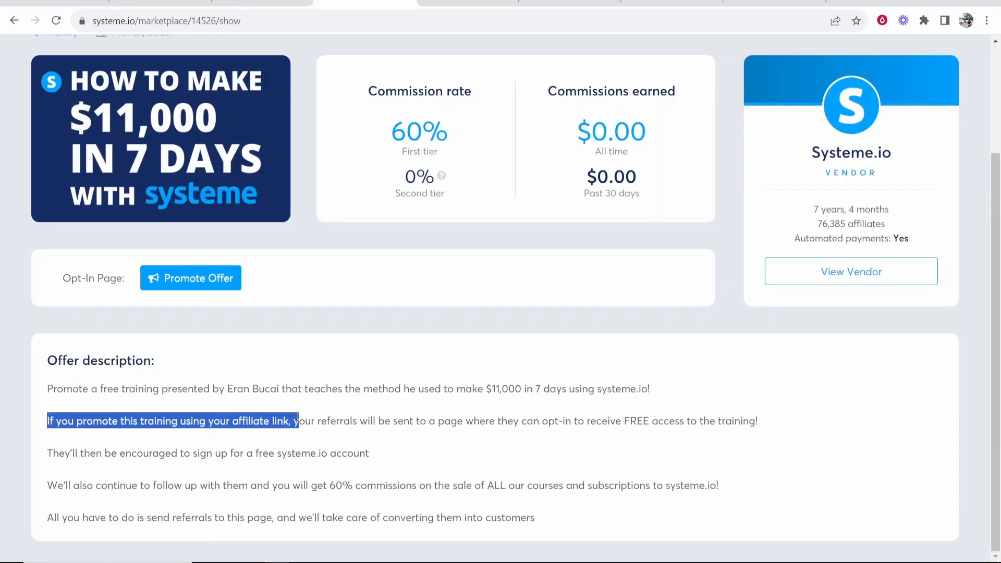
click(41, 457)
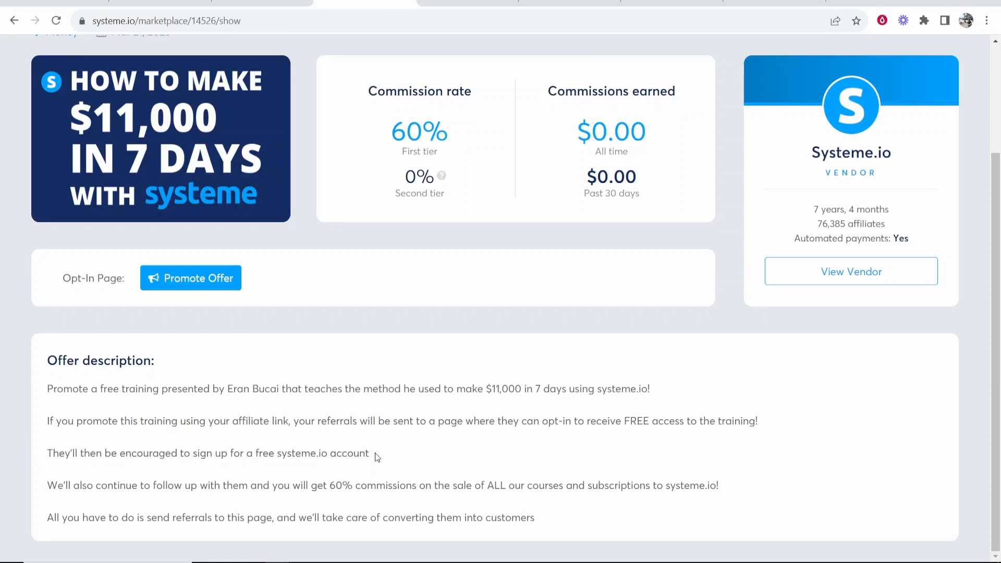
drag(47, 485, 214, 485)
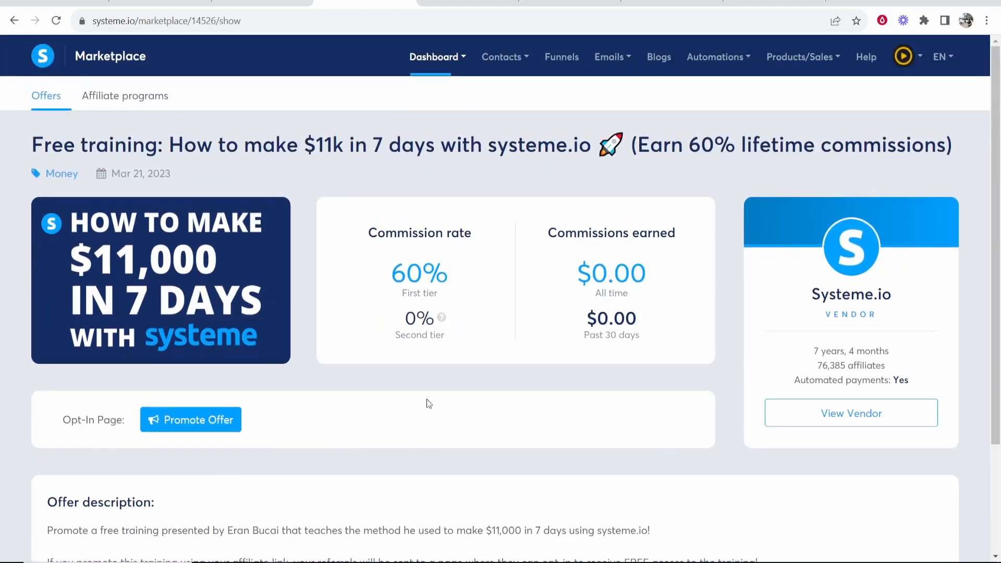
mouse_move(409, 381)
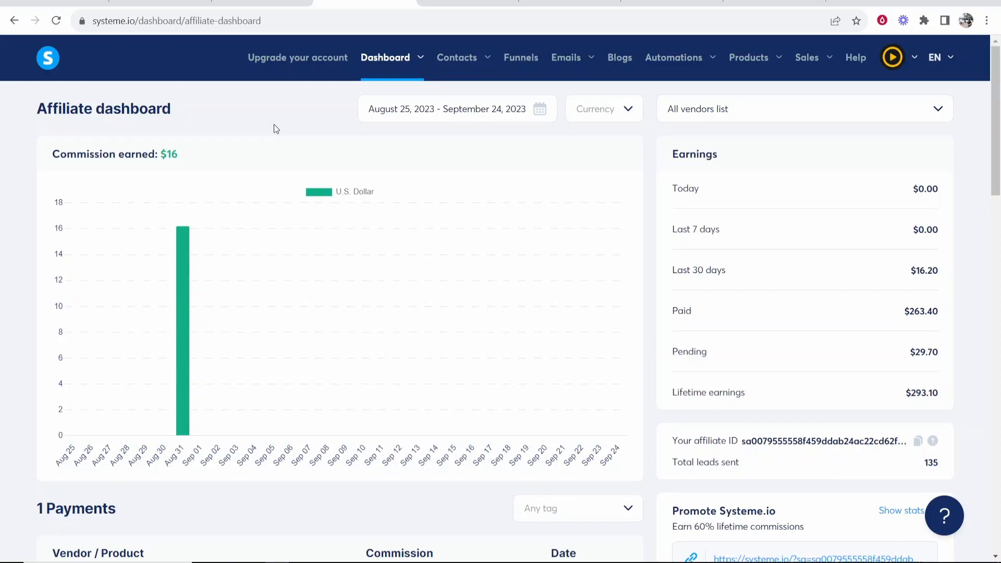
mouse_move(949, 302)
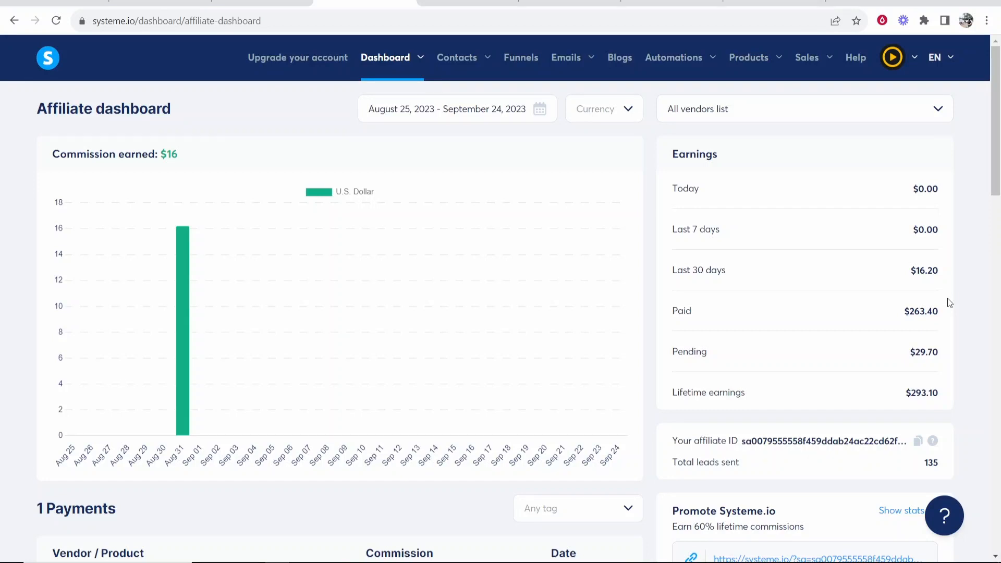
mouse_move(603, 207)
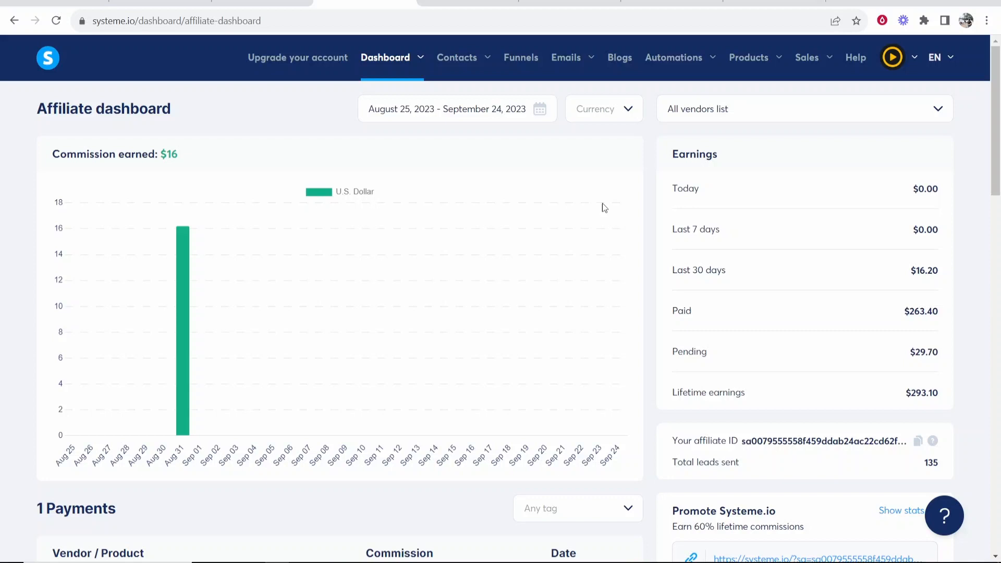